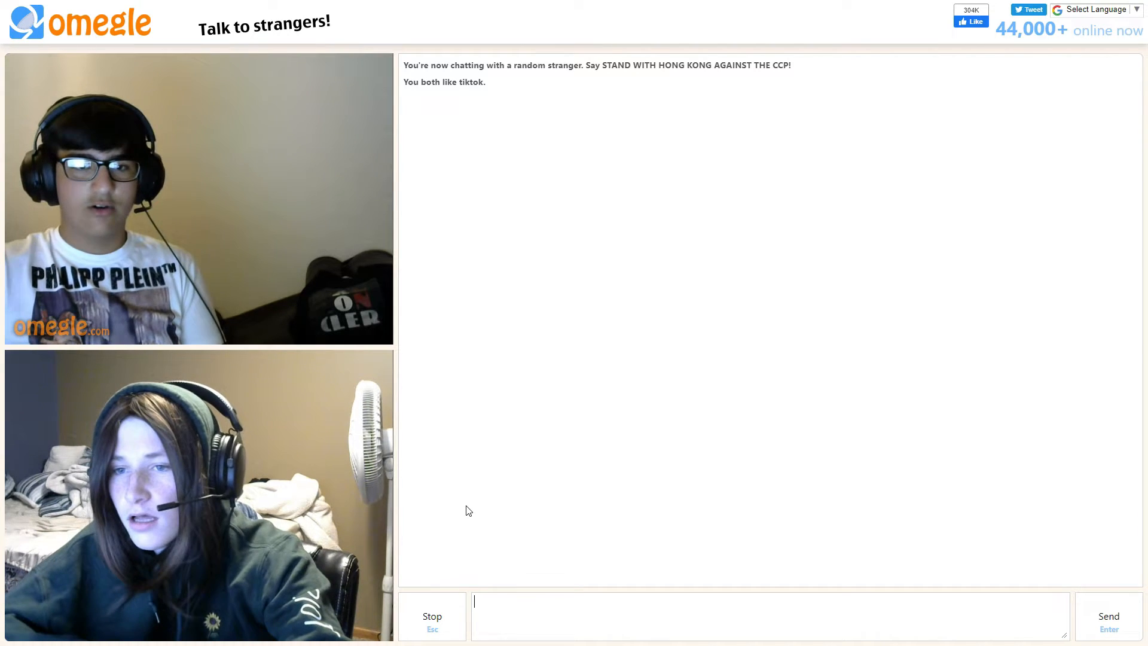
Step: Let the chat run until the stranger disconnects and the New chat offer appears
{"action": "left_click", "coordinate": [431, 617]}
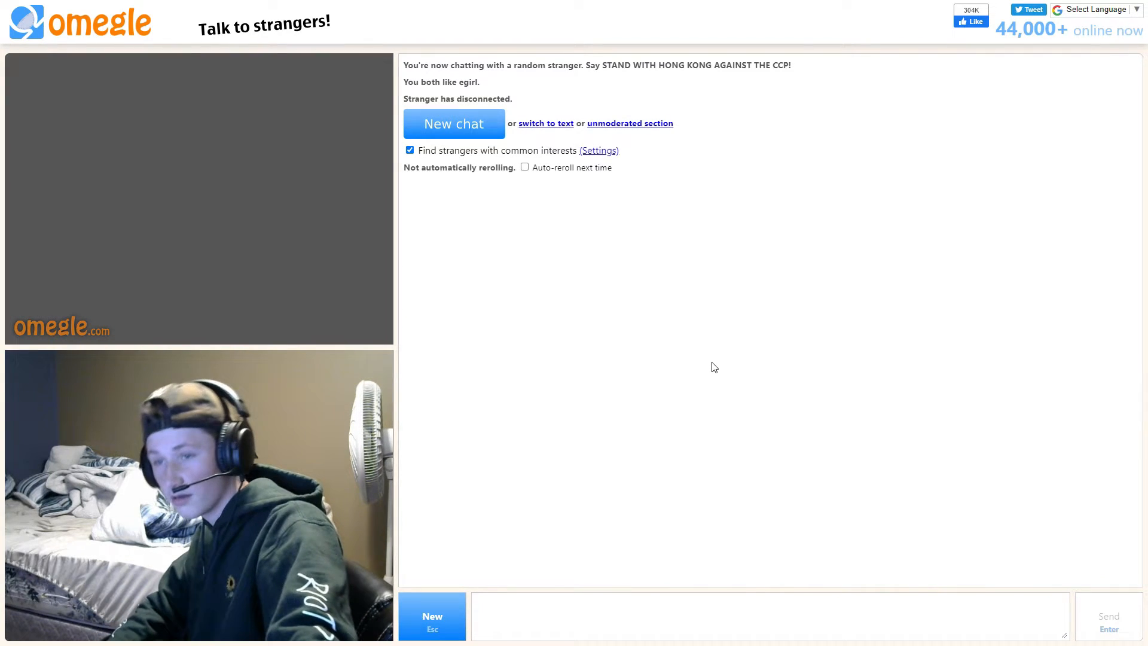
Step: Start a new video chat so a fresh stranger with a shared interest connects
{"action": "left_click", "coordinate": [455, 123]}
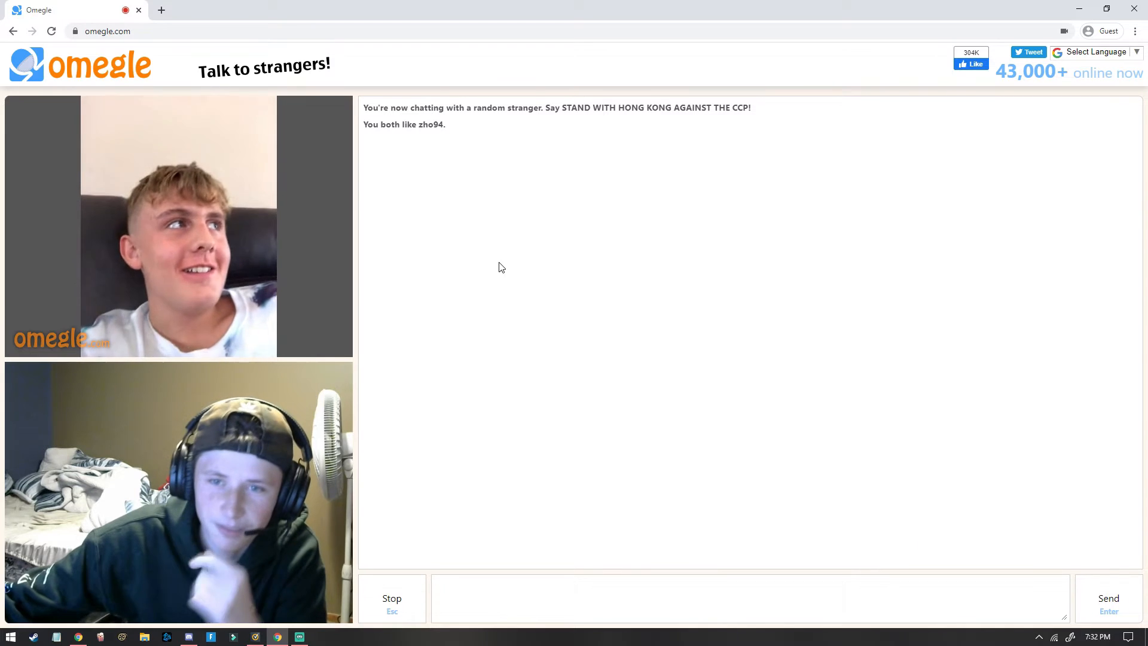
{"action": "mouse_move", "coordinate": [444, 269]}
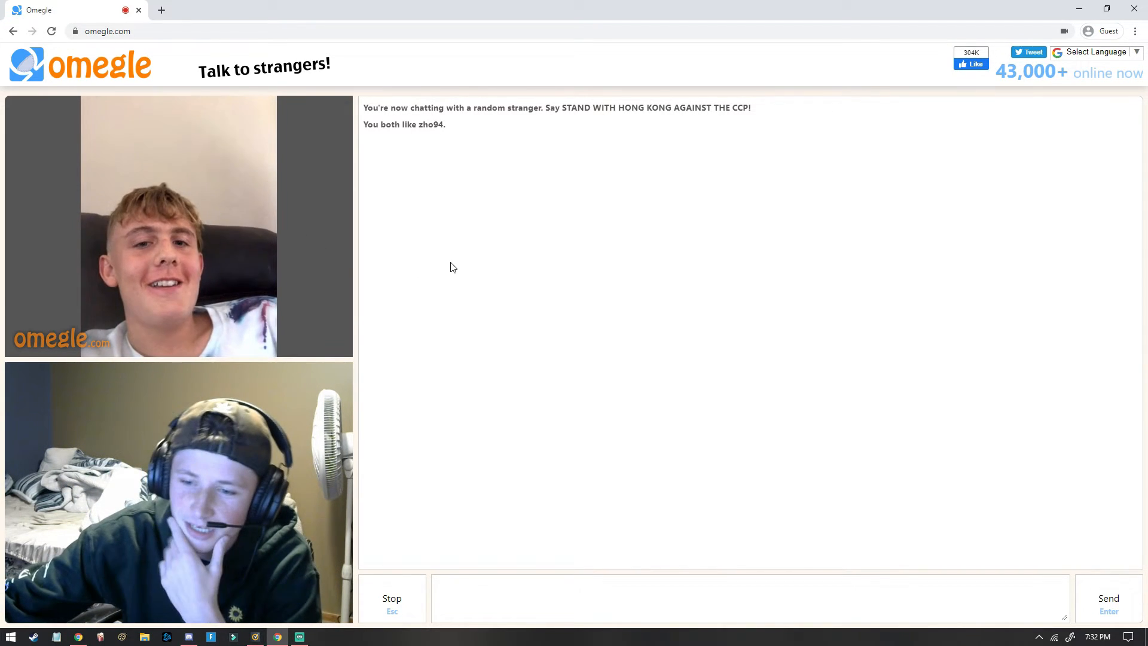
{"action": "mouse_move", "coordinate": [390, 262]}
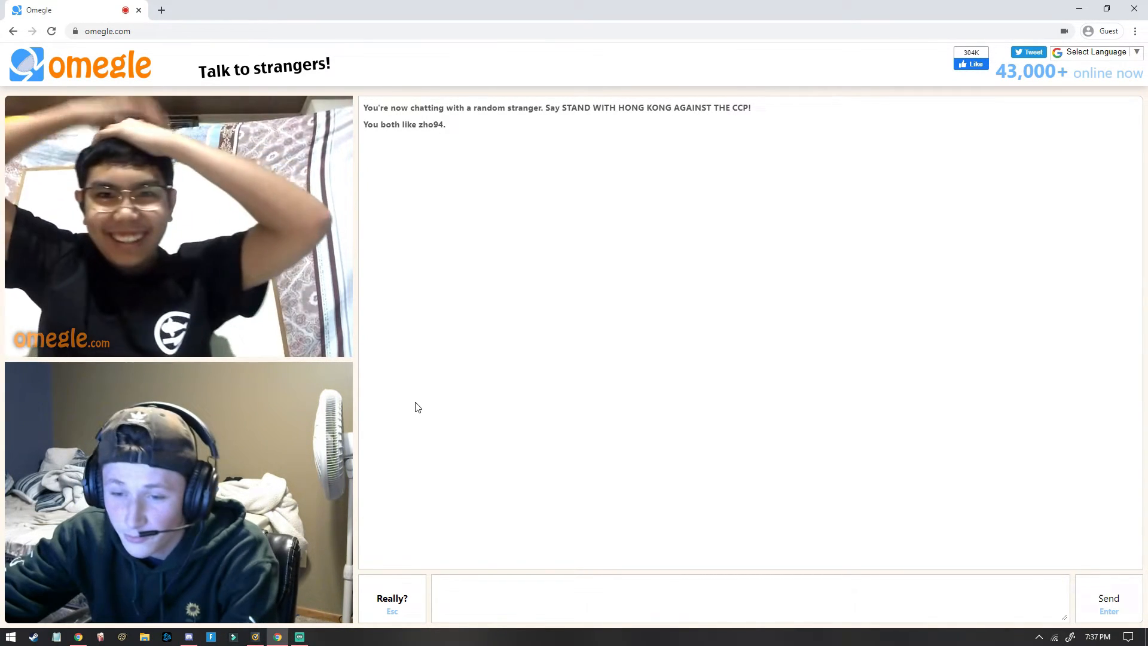
{"action": "mouse_move", "coordinate": [434, 447]}
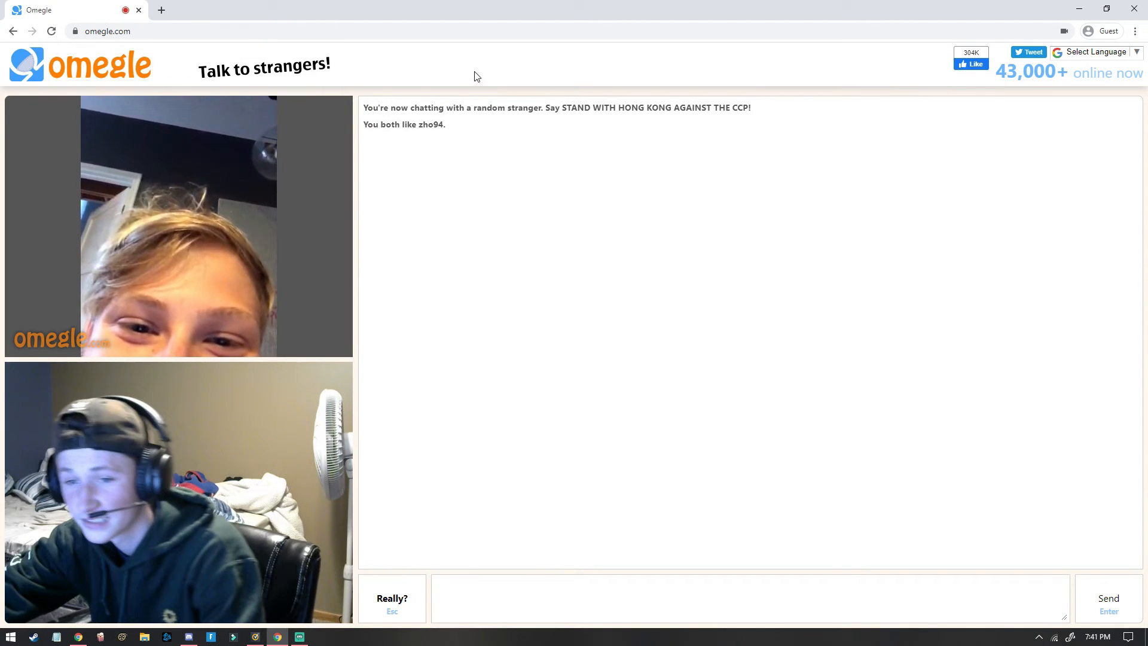
{"action": "mouse_move", "coordinate": [318, 289]}
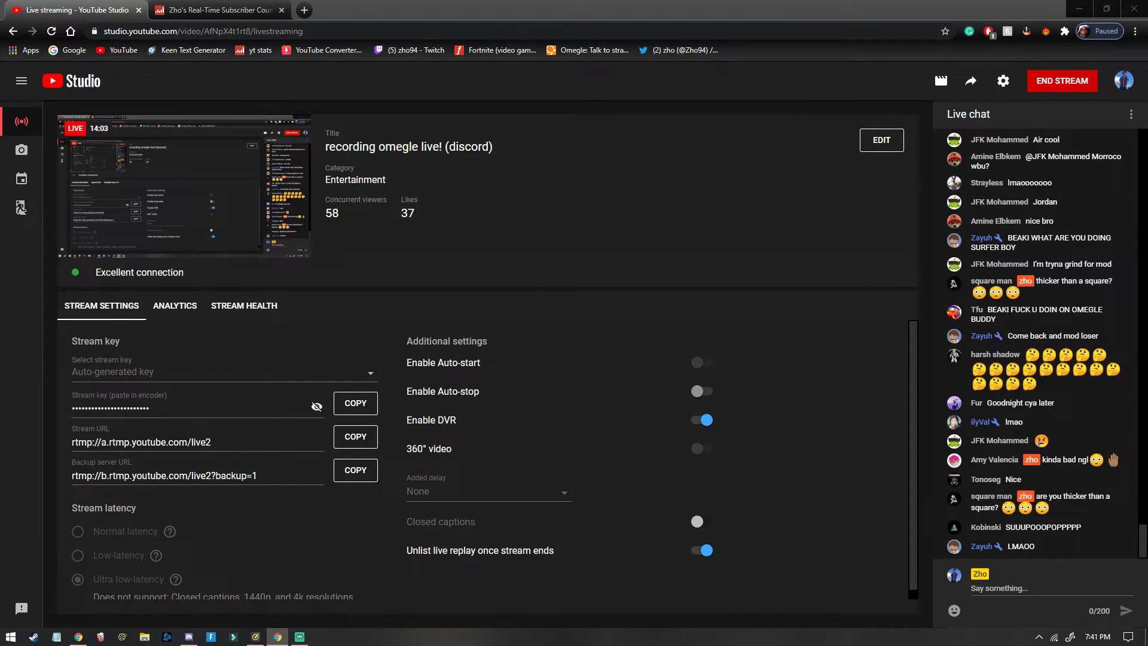
Step: Bring the Omegle window back in front and keep chatting as strangers connect
{"action": "left_click", "coordinate": [215, 9]}
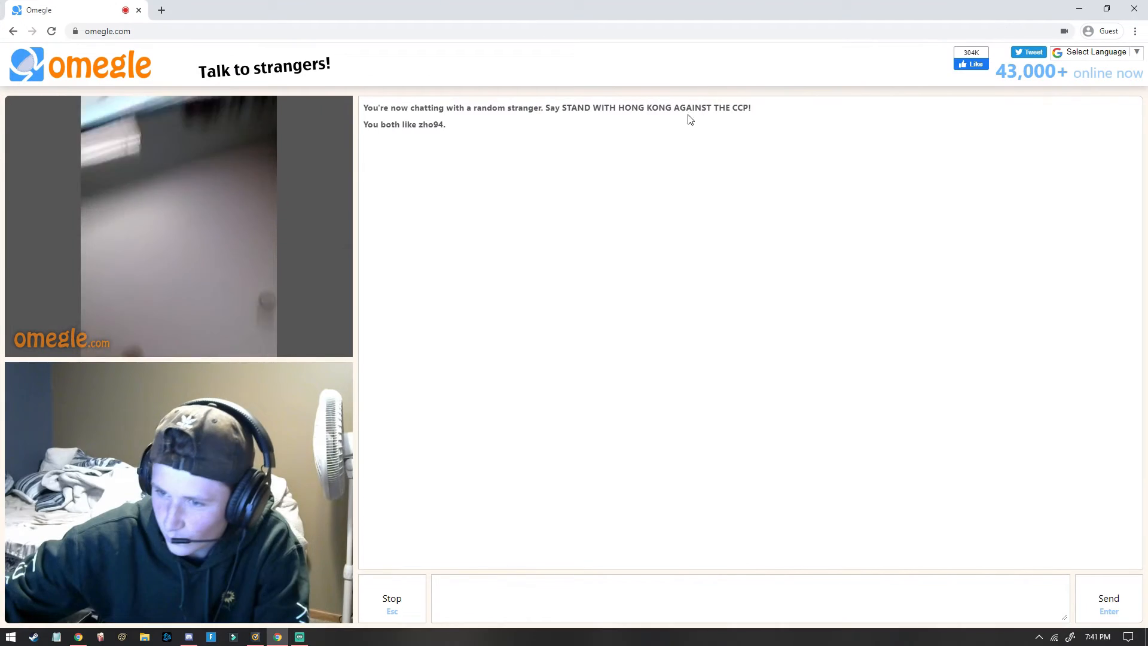
{"action": "mouse_move", "coordinate": [457, 196]}
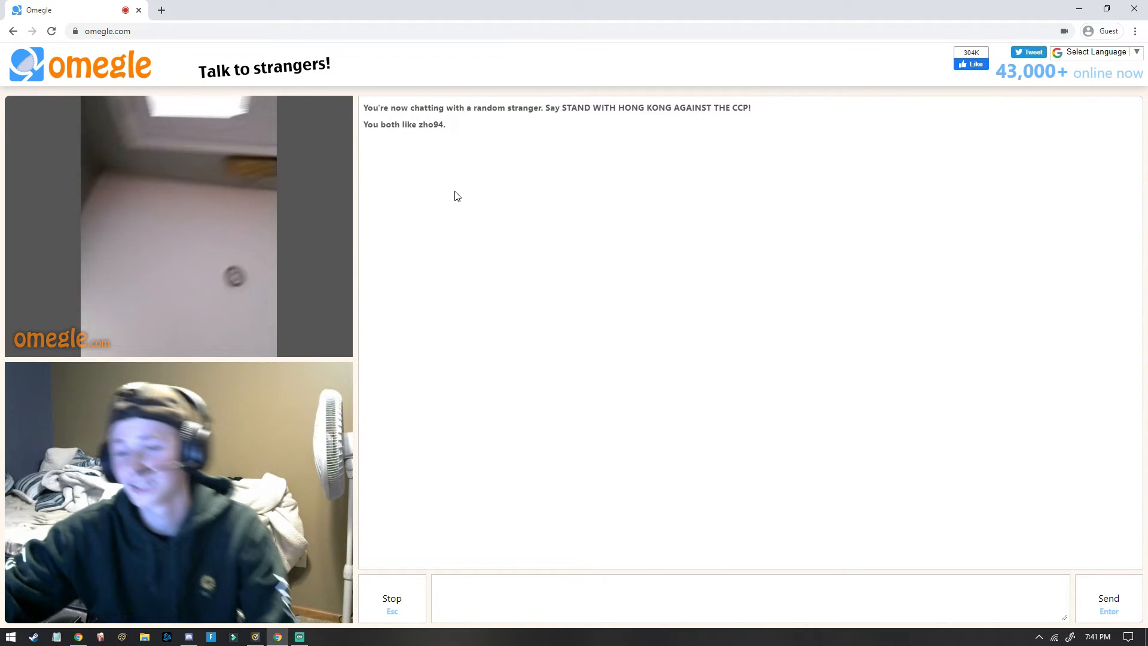
{"action": "mouse_move", "coordinate": [418, 203]}
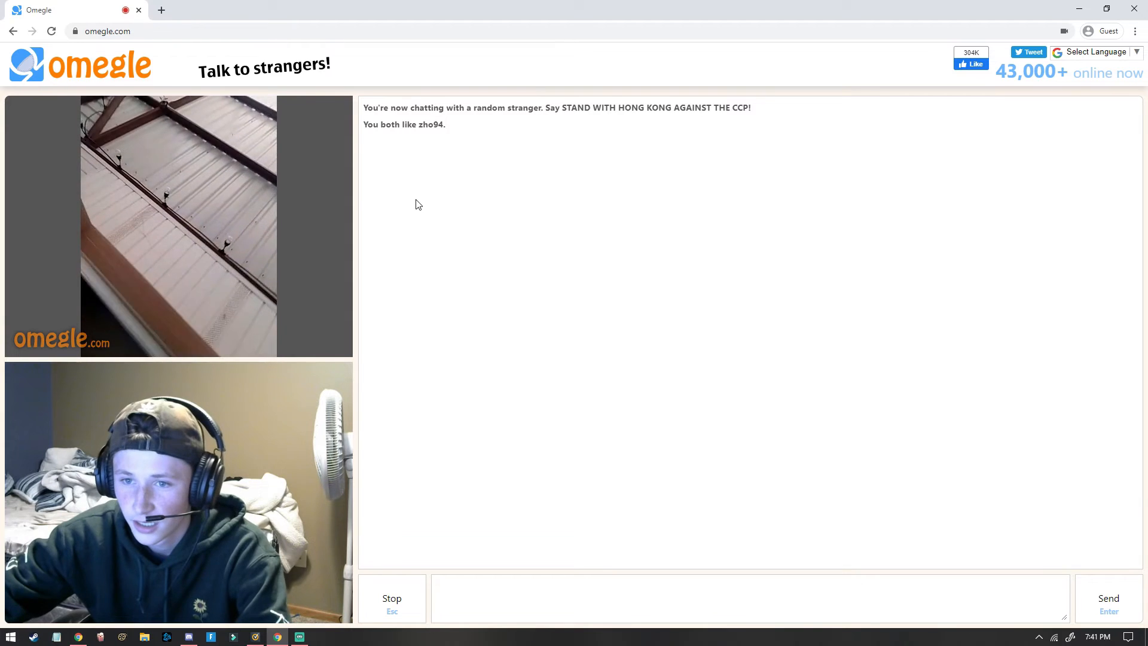
{"action": "mouse_move", "coordinate": [504, 251]}
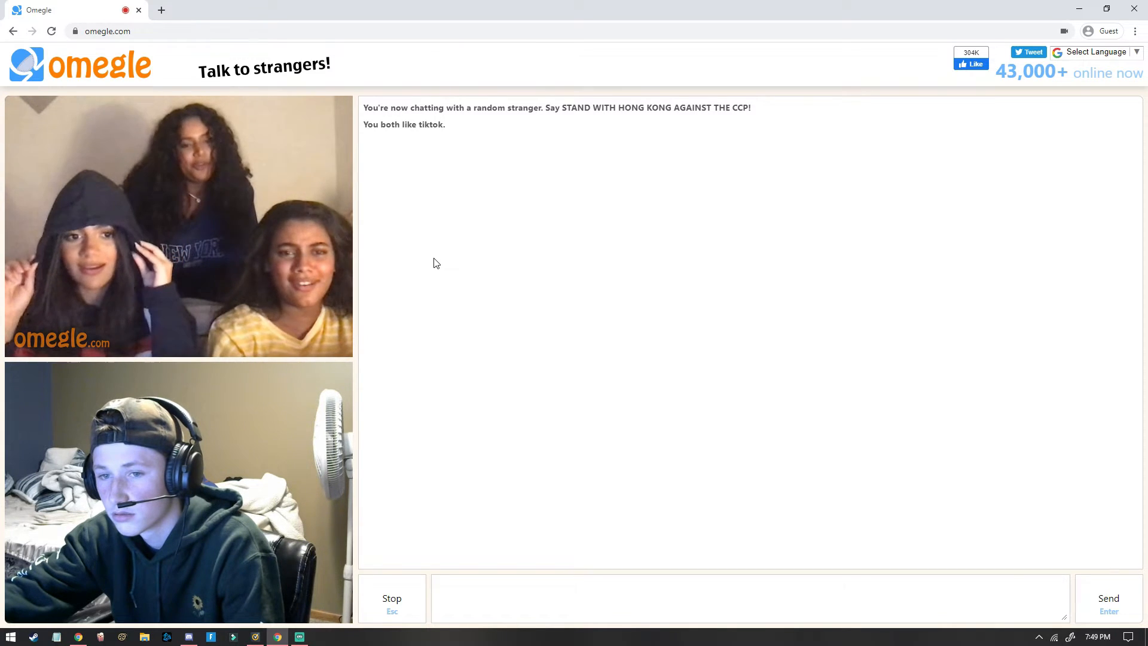
{"action": "mouse_move", "coordinate": [420, 260]}
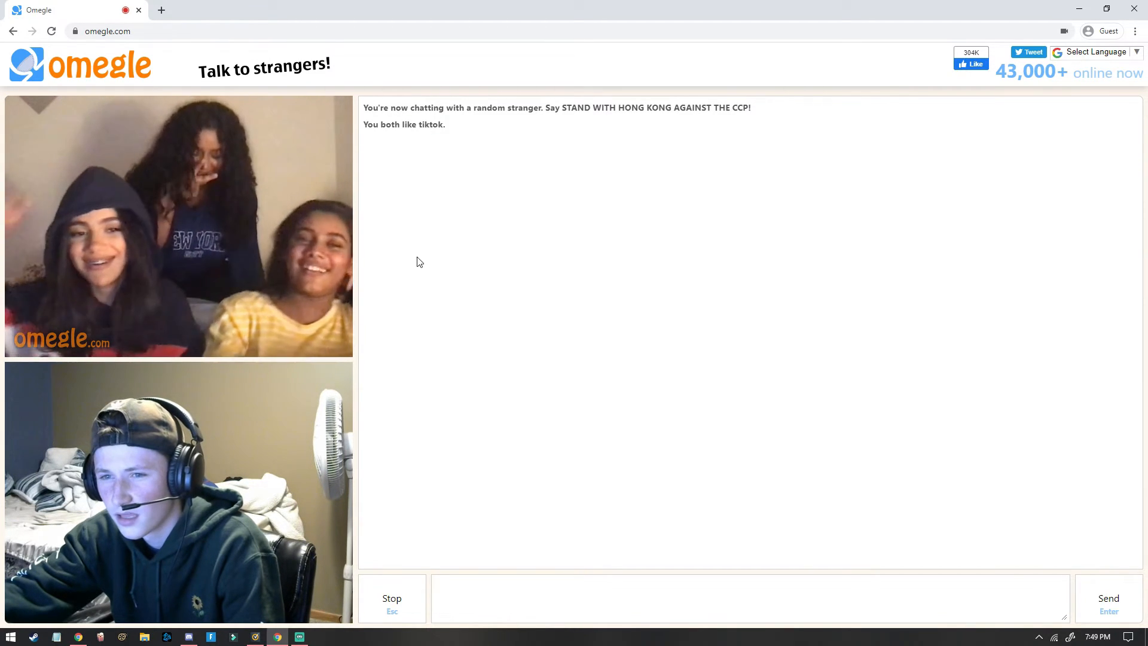
{"action": "mouse_move", "coordinate": [484, 379]}
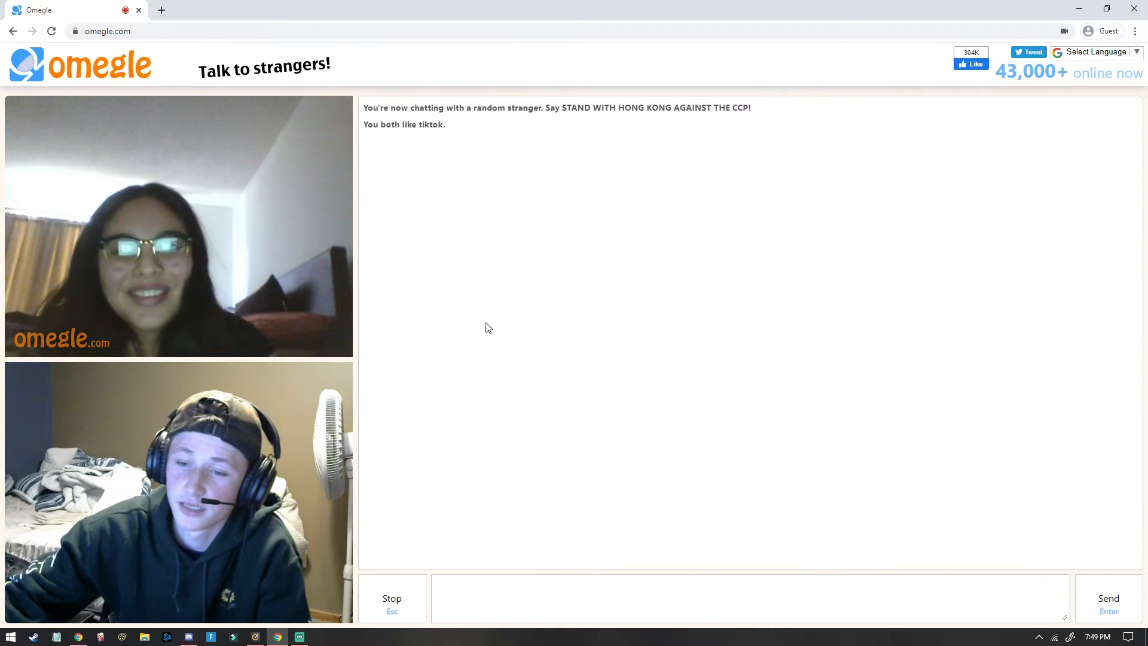
{"action": "mouse_move", "coordinate": [406, 230]}
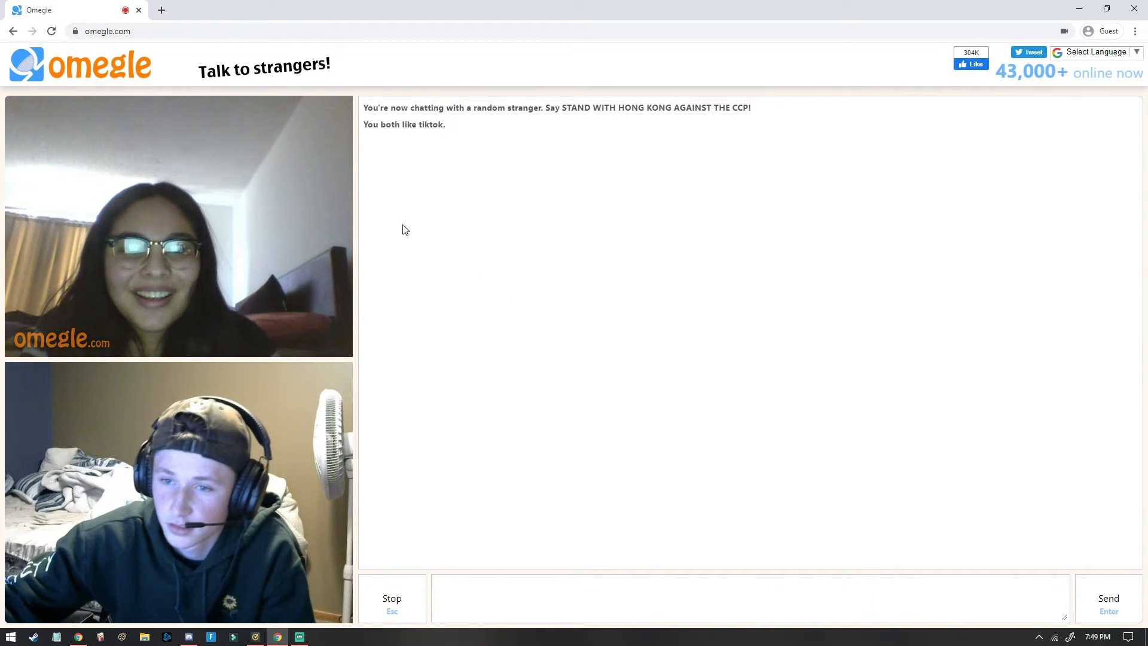
{"action": "mouse_move", "coordinate": [413, 249]}
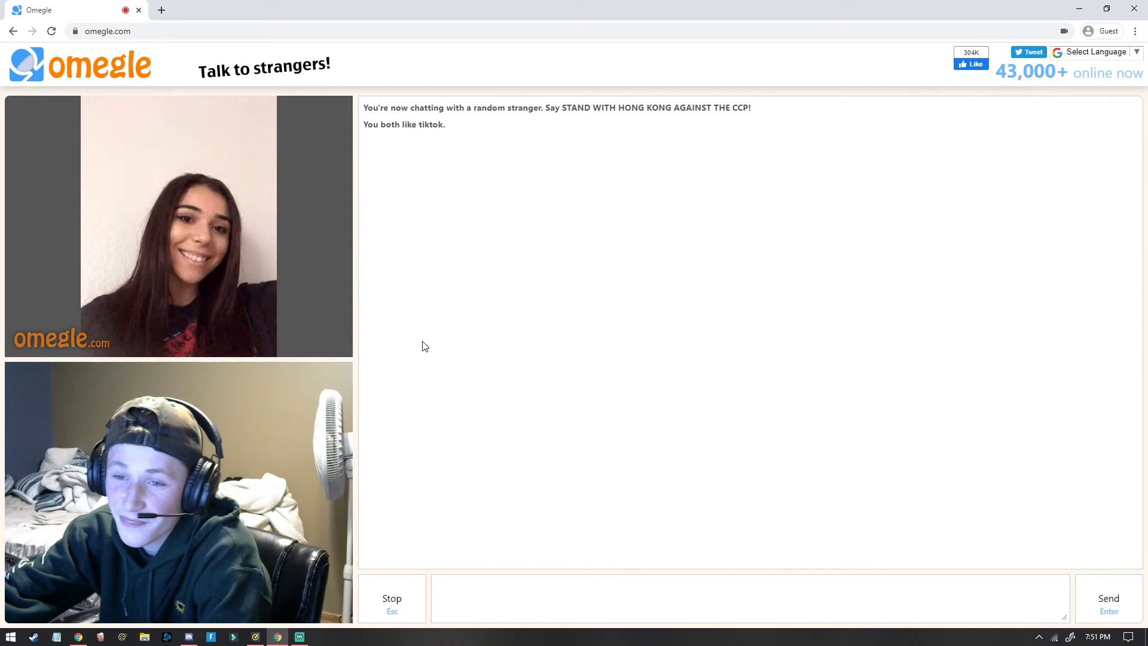
{"action": "mouse_move", "coordinate": [418, 456]}
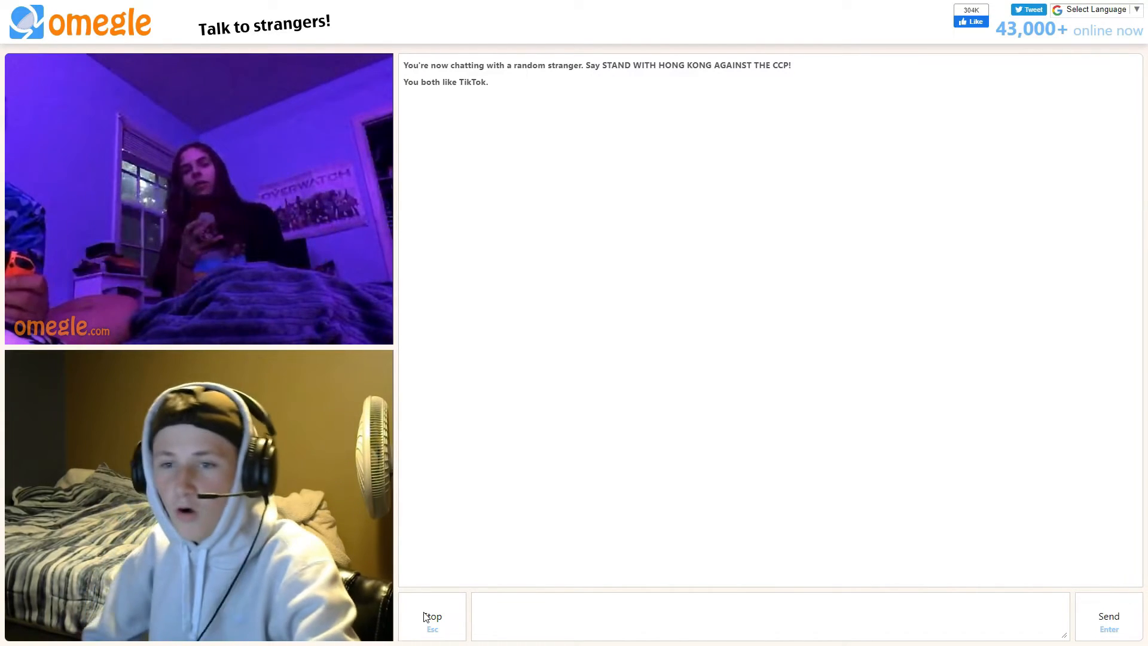
Step: Stop the current chat so the stranger's feed goes blank and New chat is offered
{"action": "left_click", "coordinate": [767, 615]}
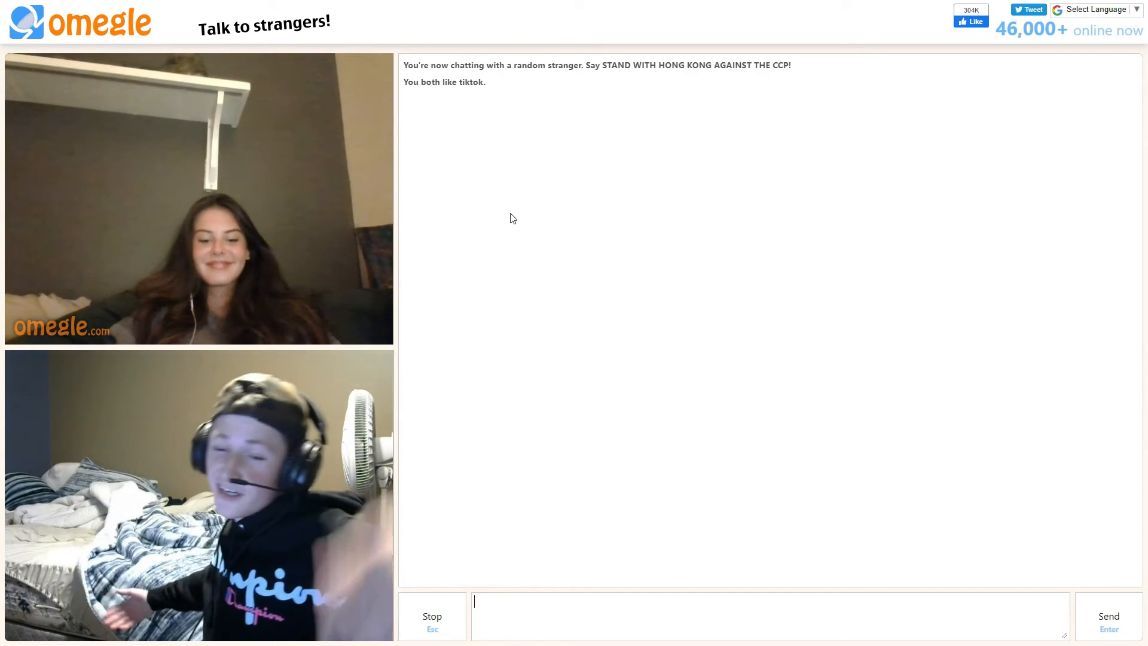
{"action": "left_click", "coordinate": [431, 617]}
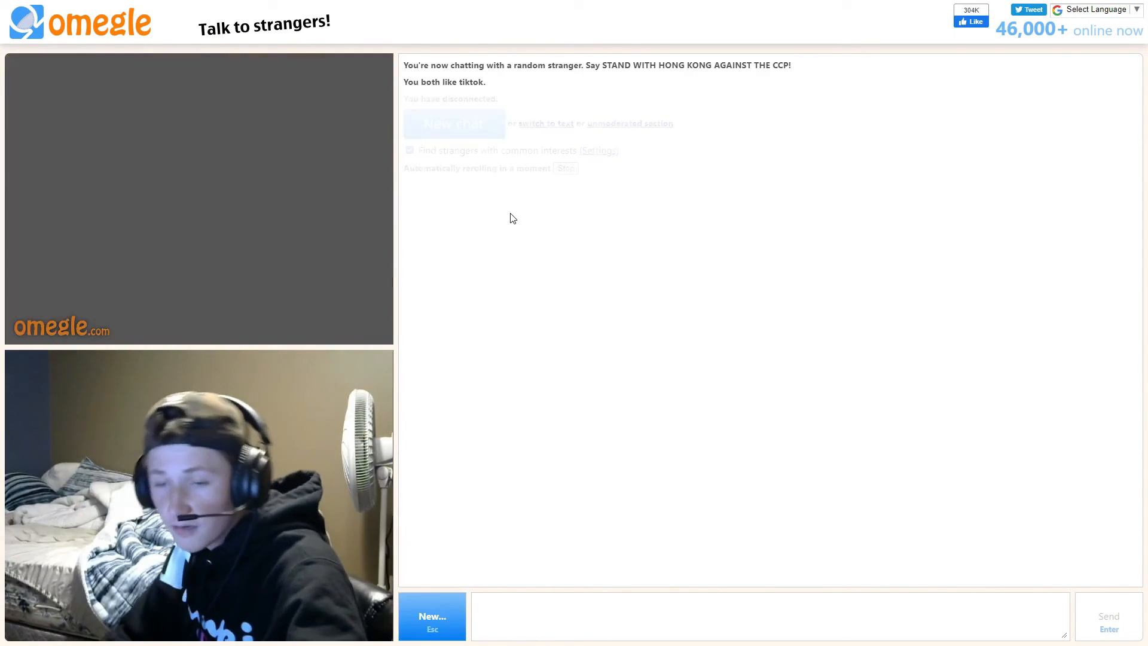